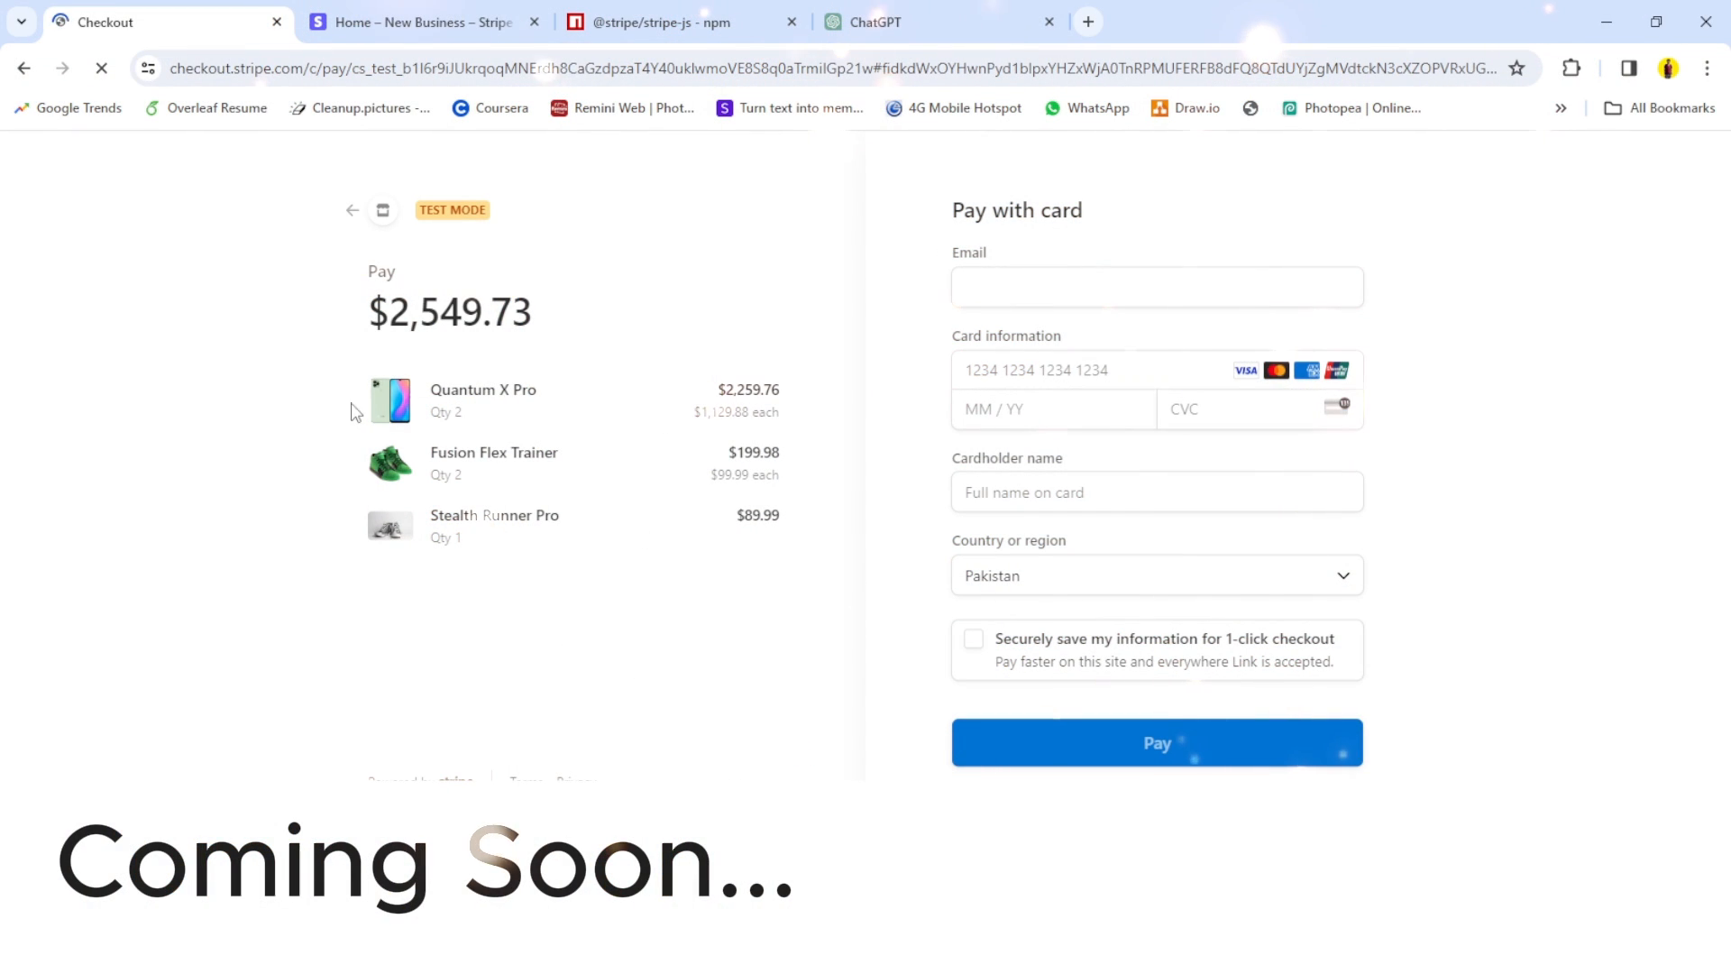
text(4242 4242 4242 4242)
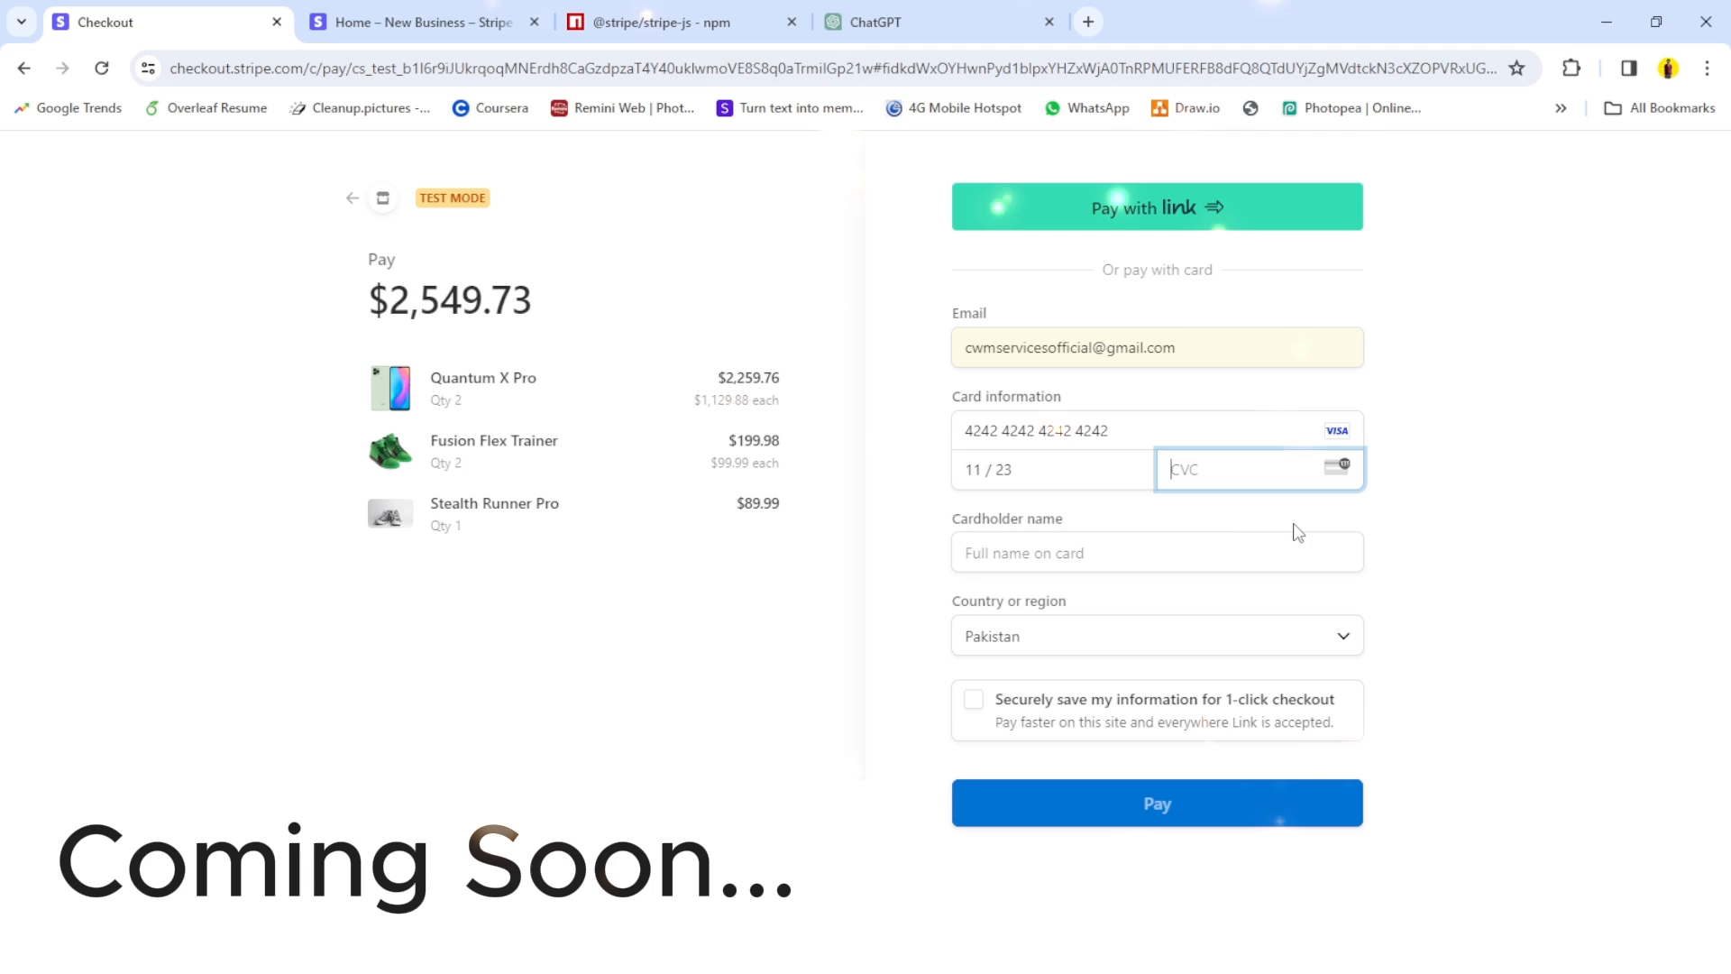
text(Masood)
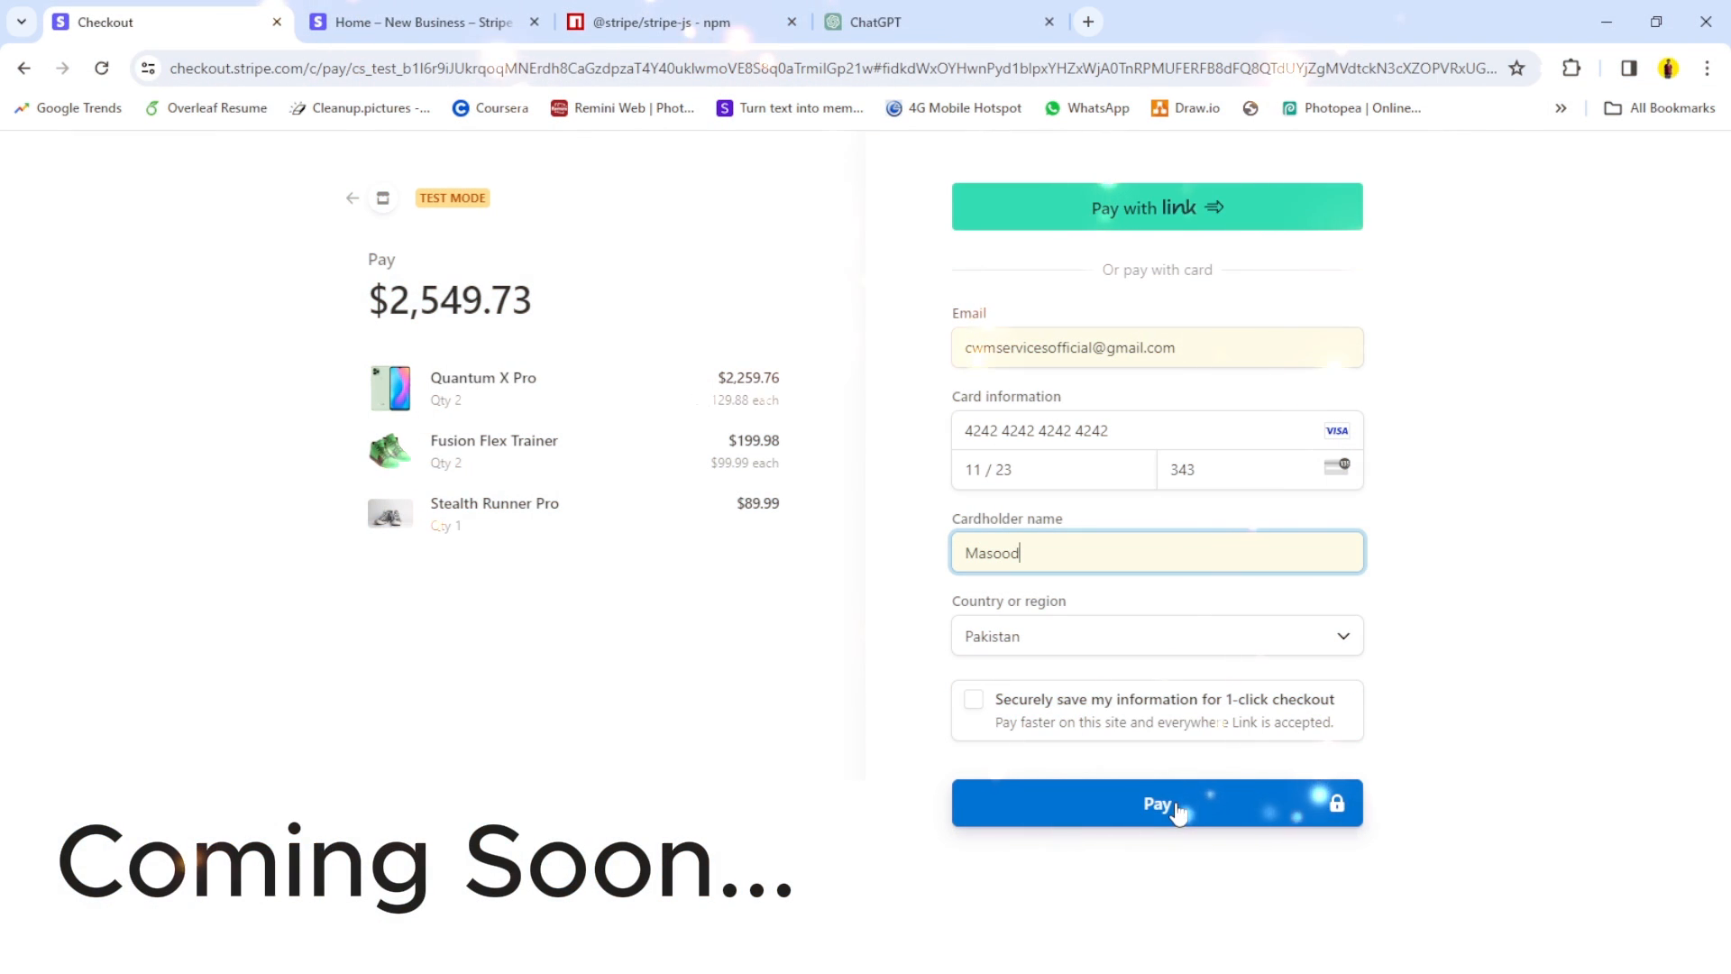
click(1155, 802)
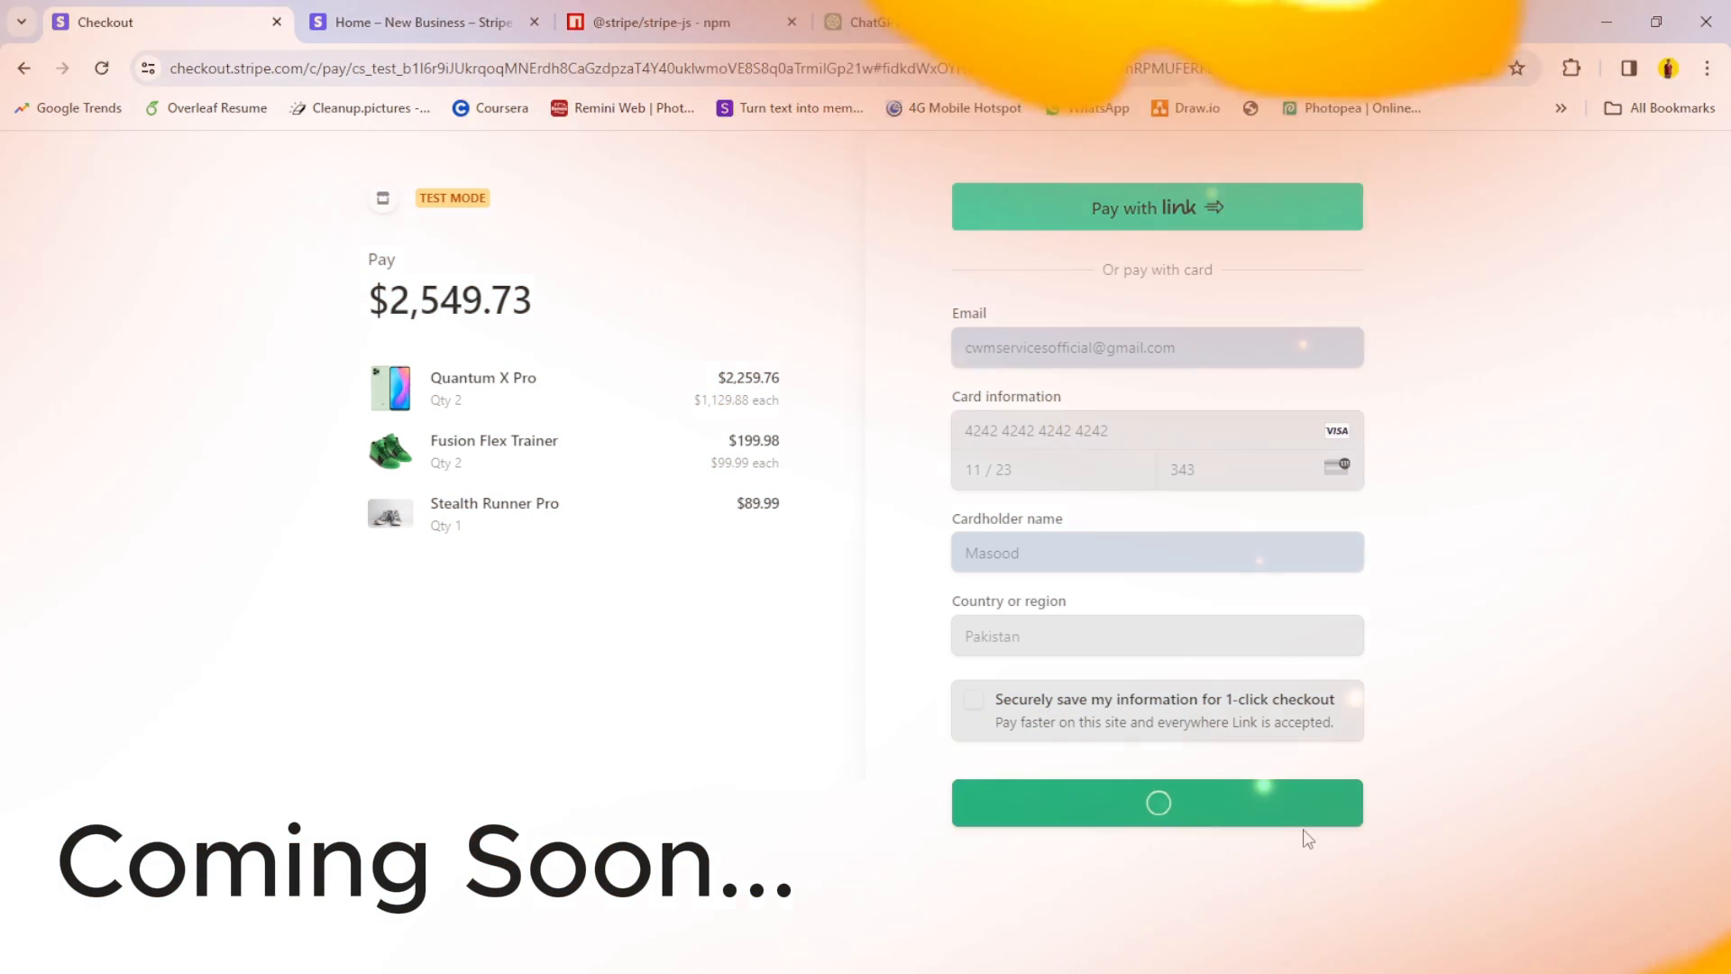
click(1156, 800)
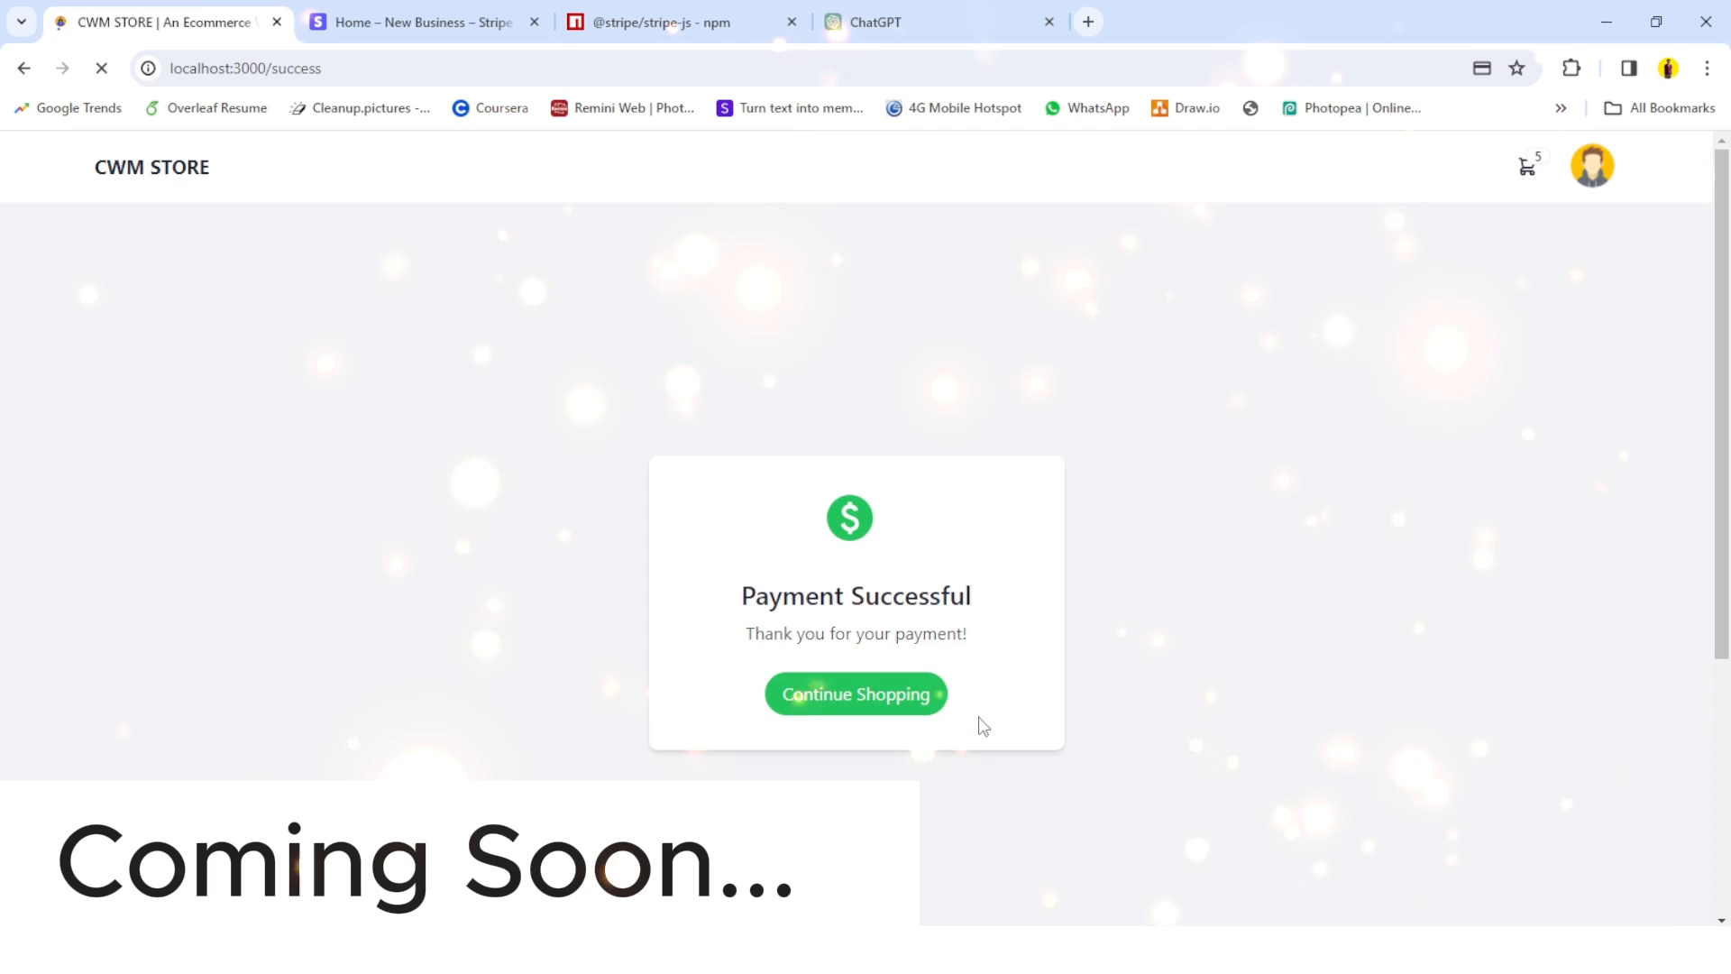
- From the dashboard's Payments list, view the succeeded $2,549.73 payment's details
click(420, 21)
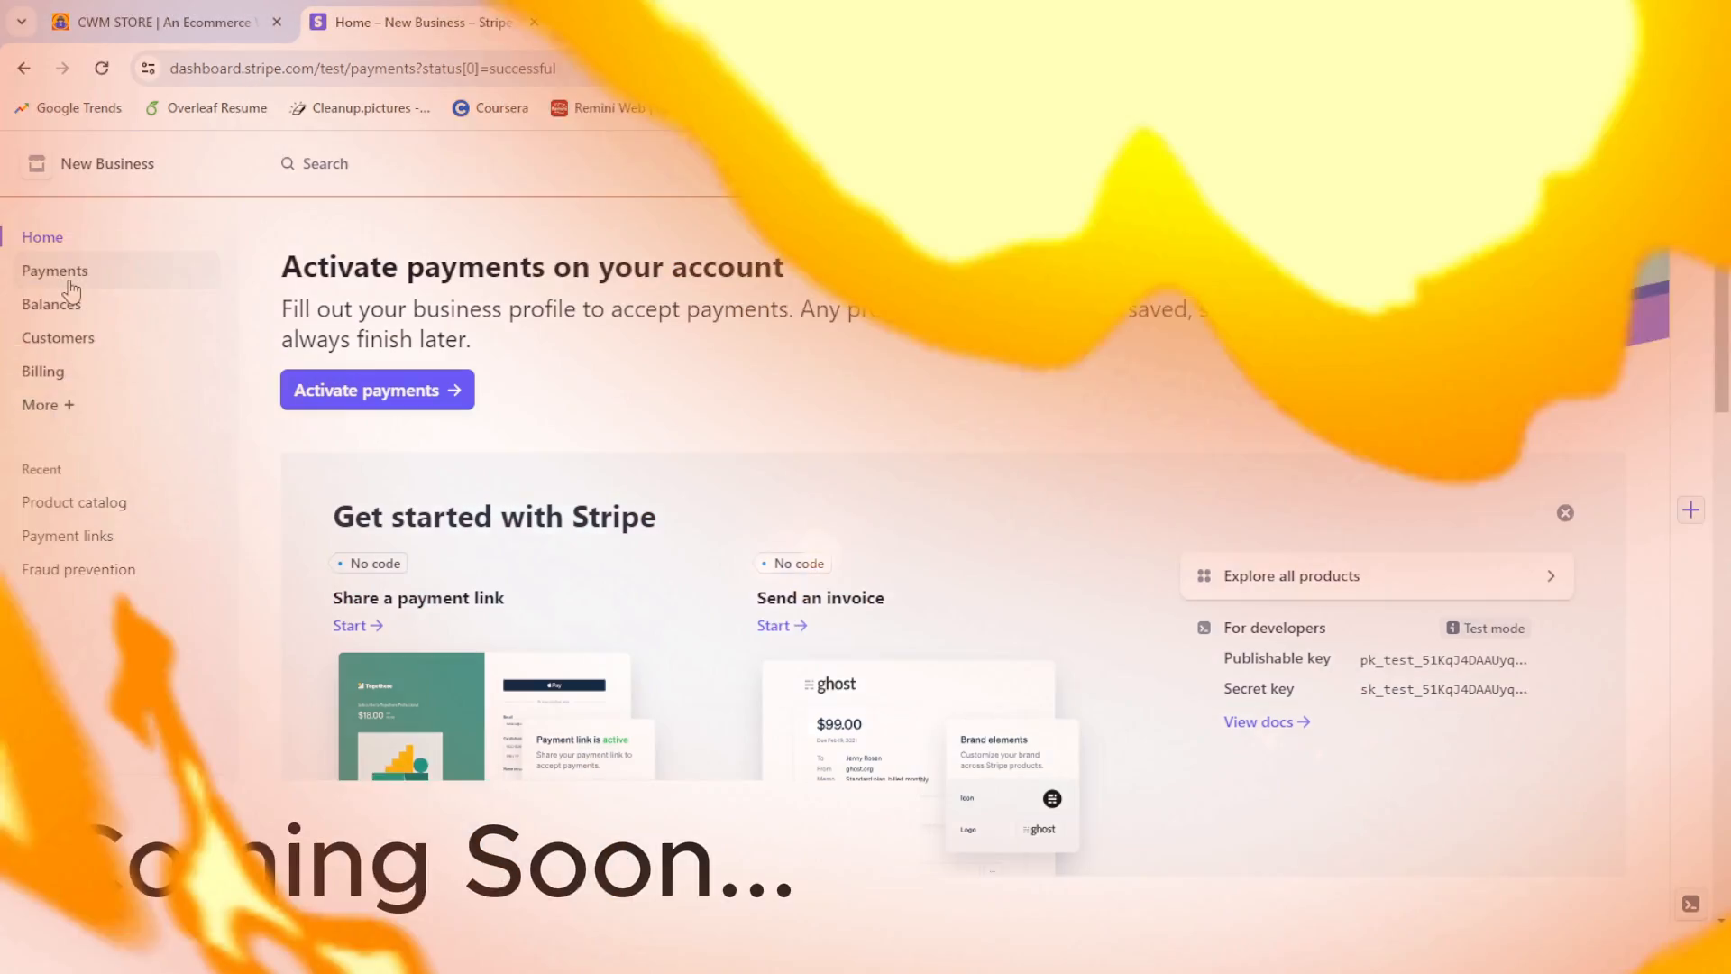
click(54, 270)
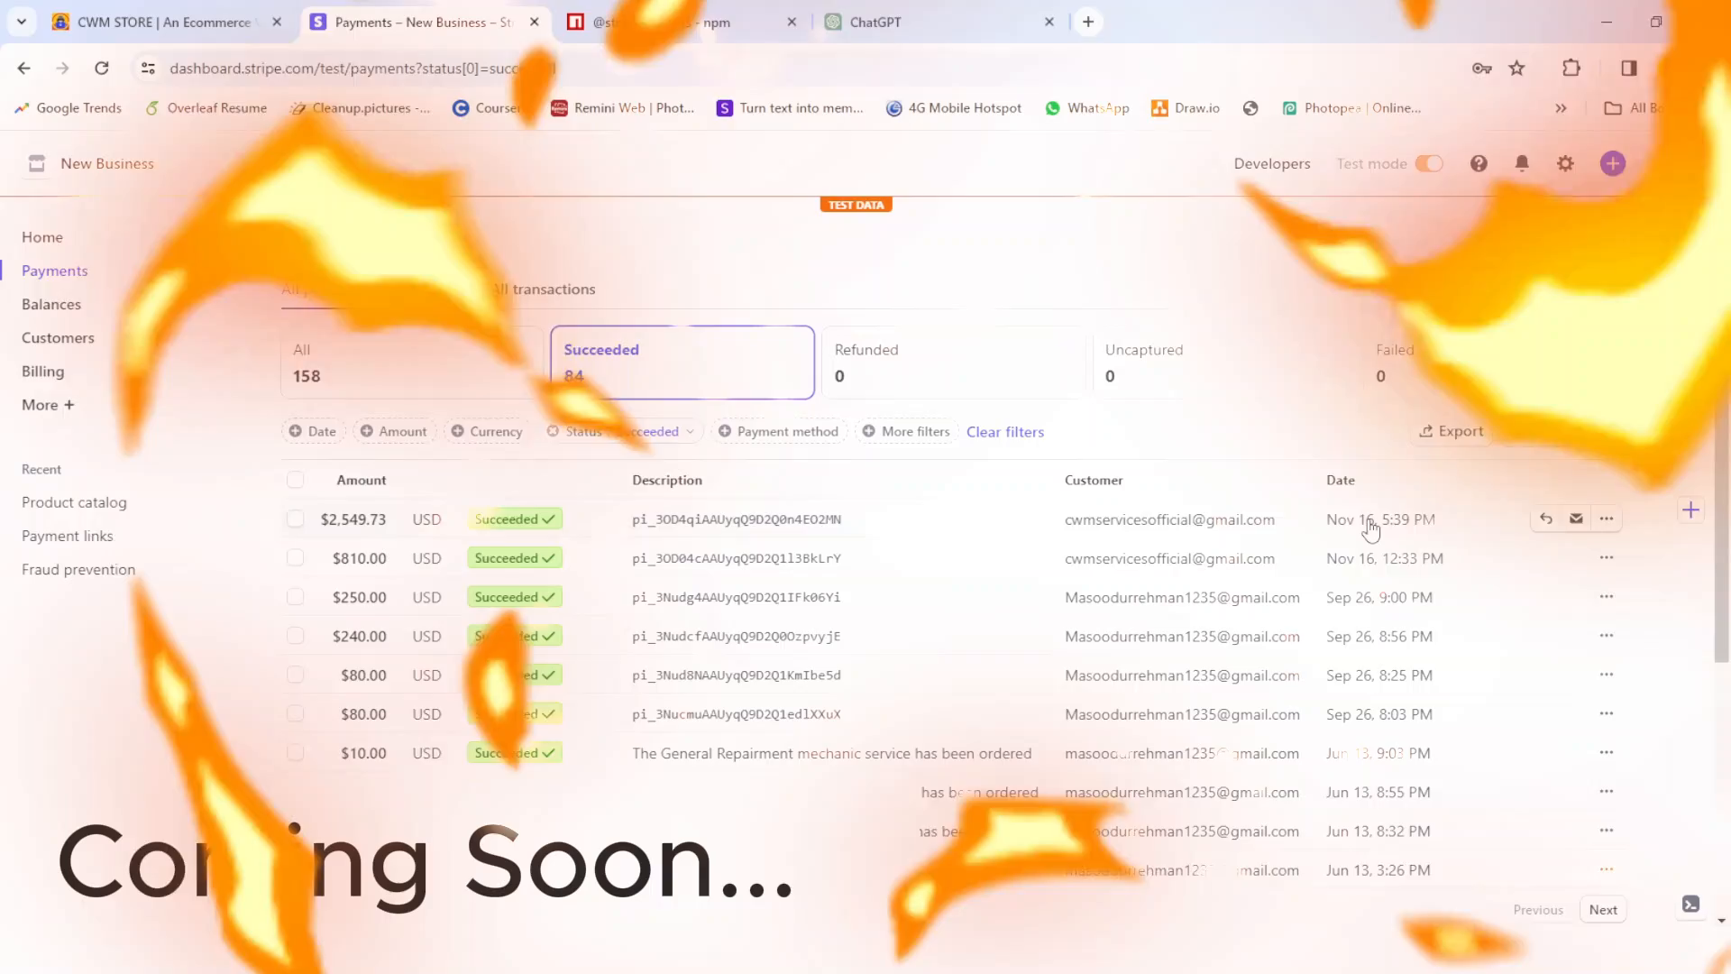
click(738, 519)
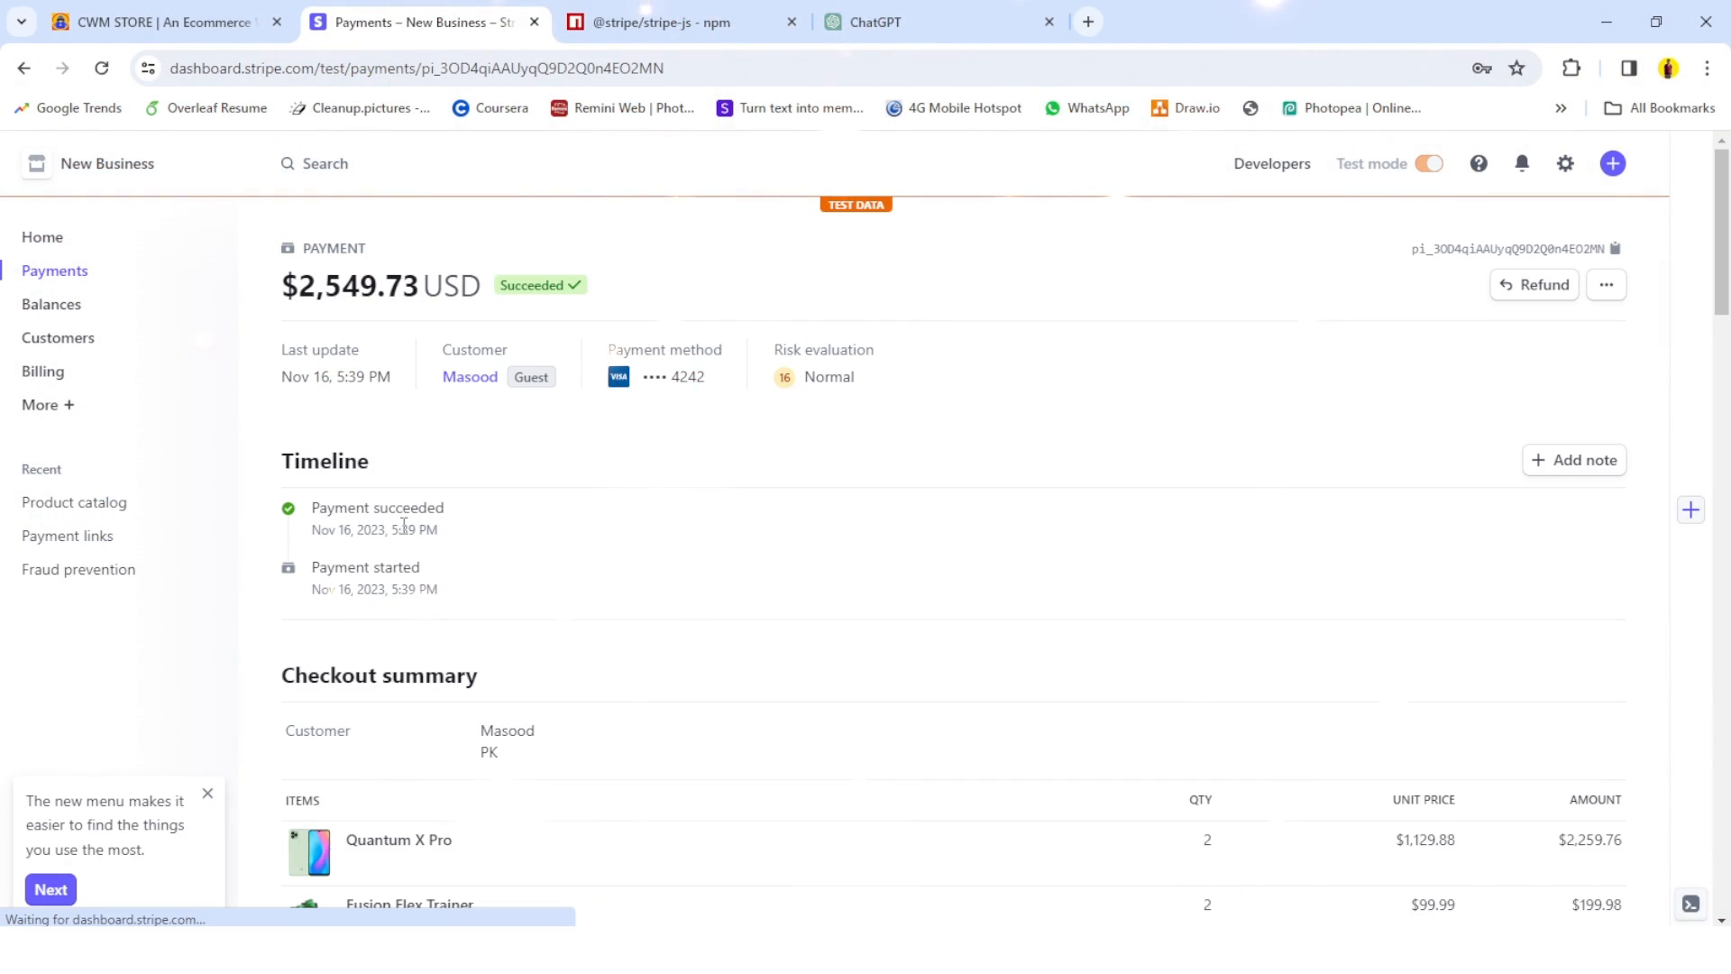